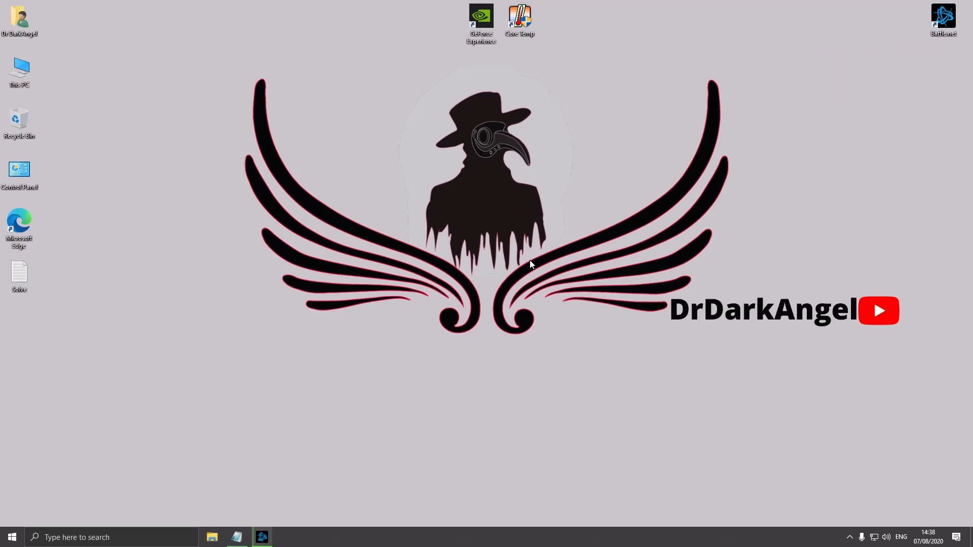
mouse_move(958, 30)
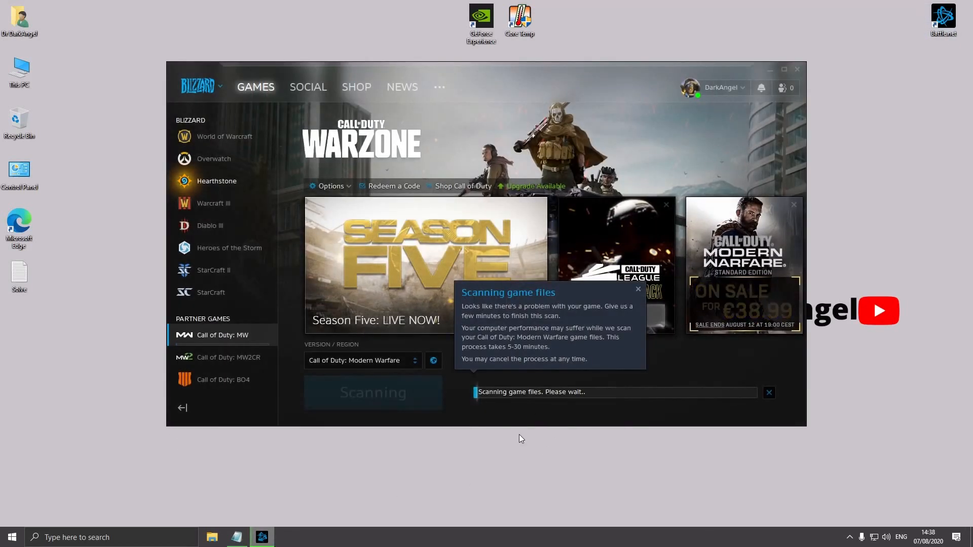
mouse_move(493, 444)
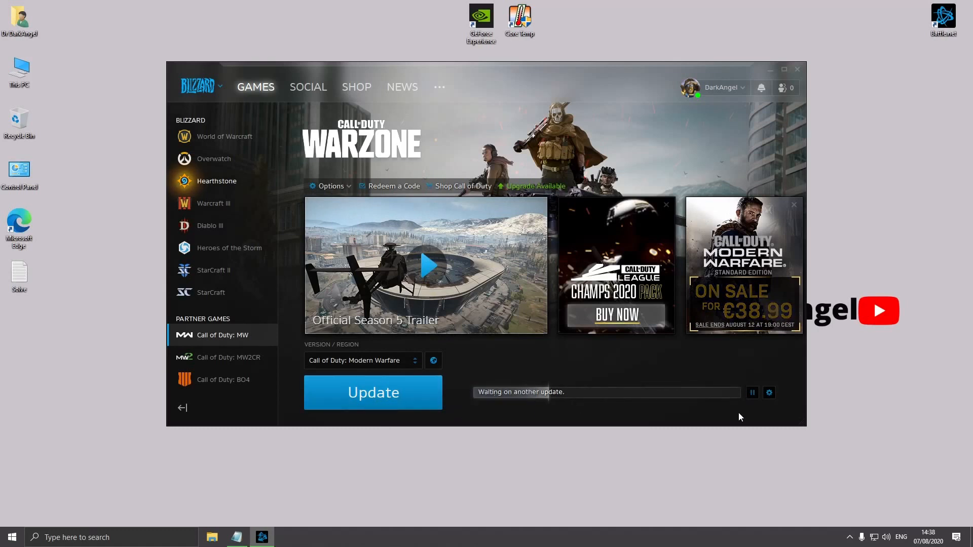
mouse_move(713, 392)
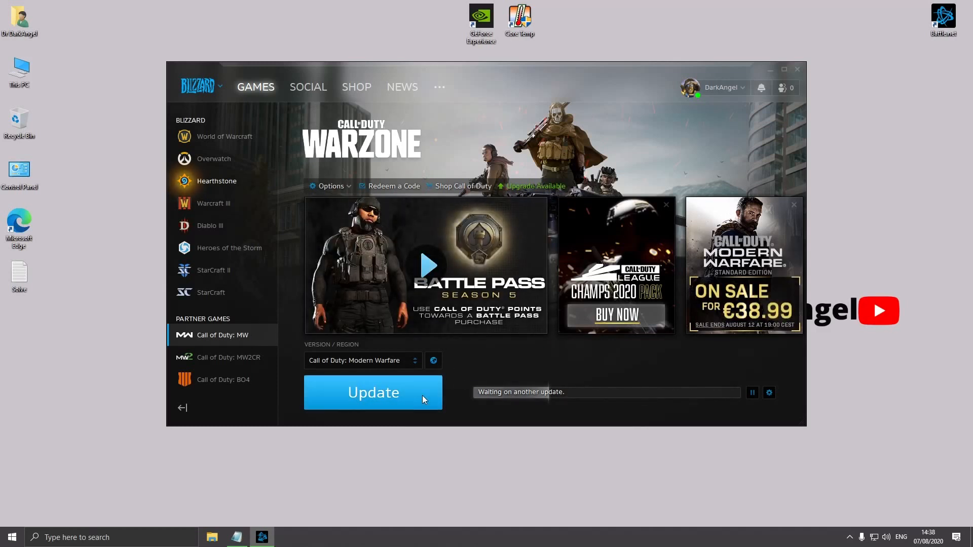
mouse_move(476, 401)
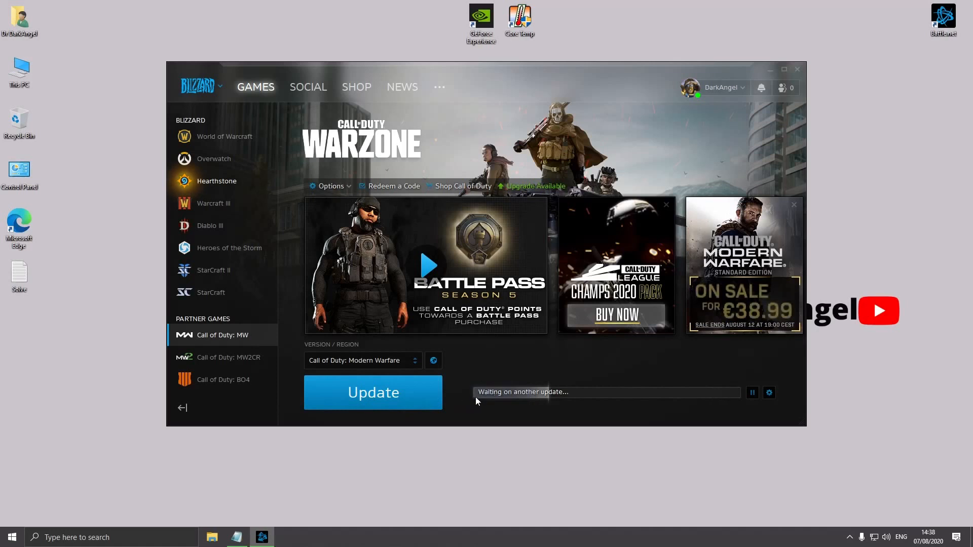
mouse_move(543, 415)
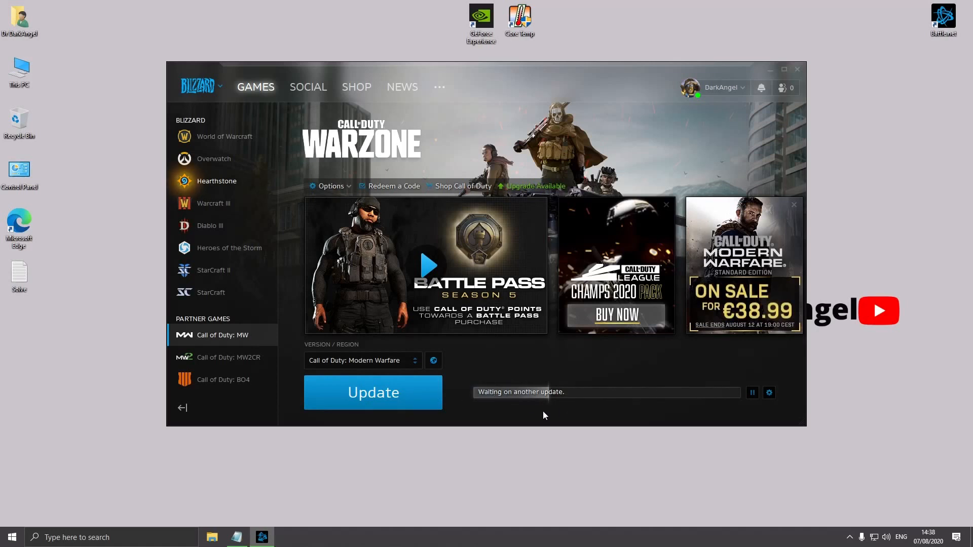
Step: Pause and resume the Modern Warfare update, pause all updates, then run Scan and Repair
click(751, 392)
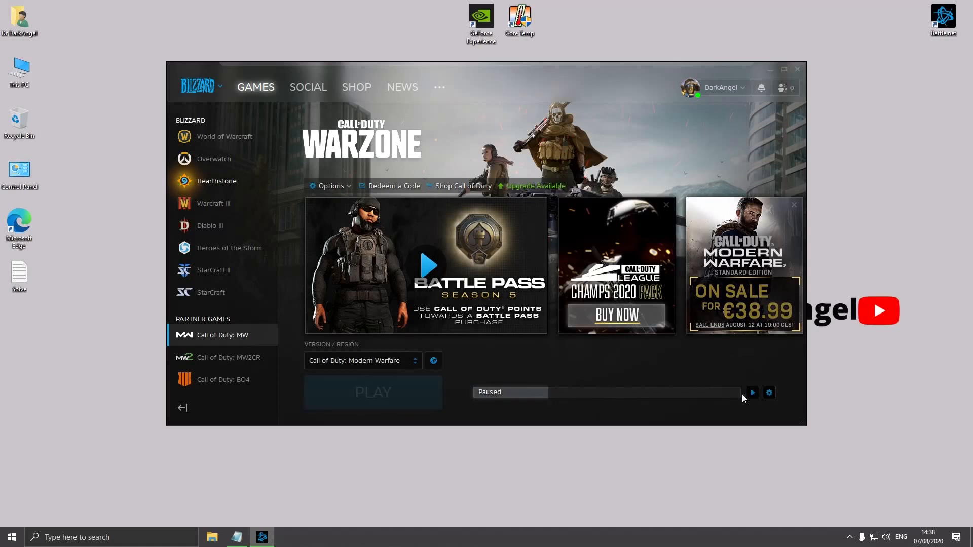
click(751, 392)
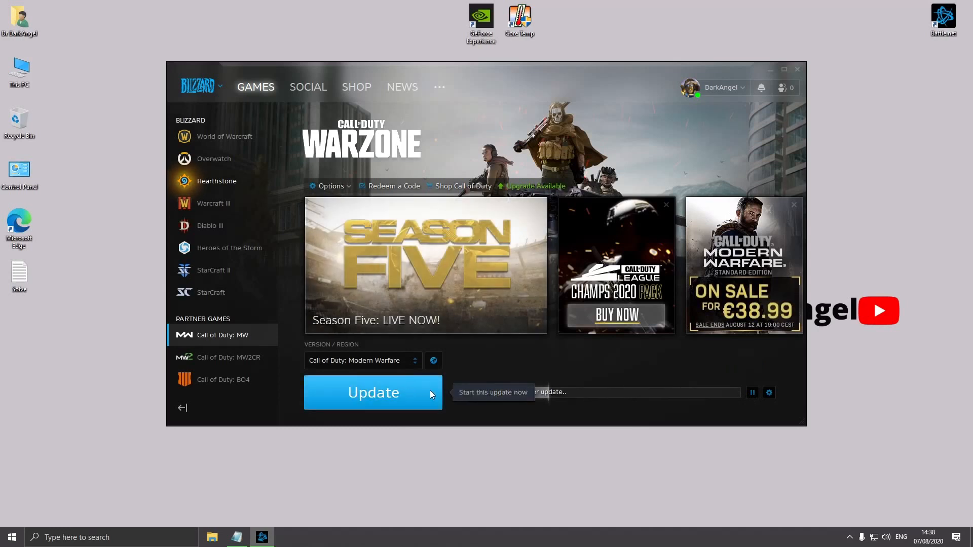
click(769, 392)
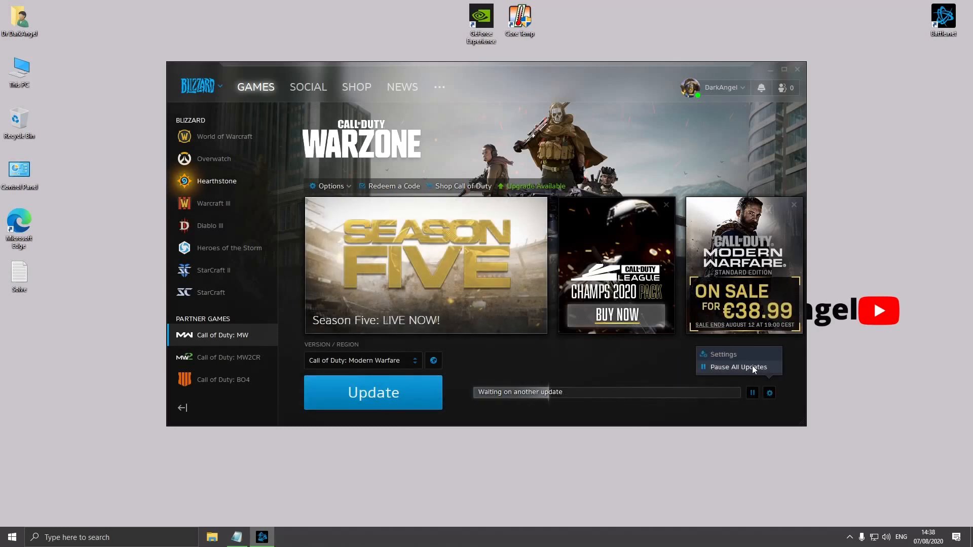
click(738, 367)
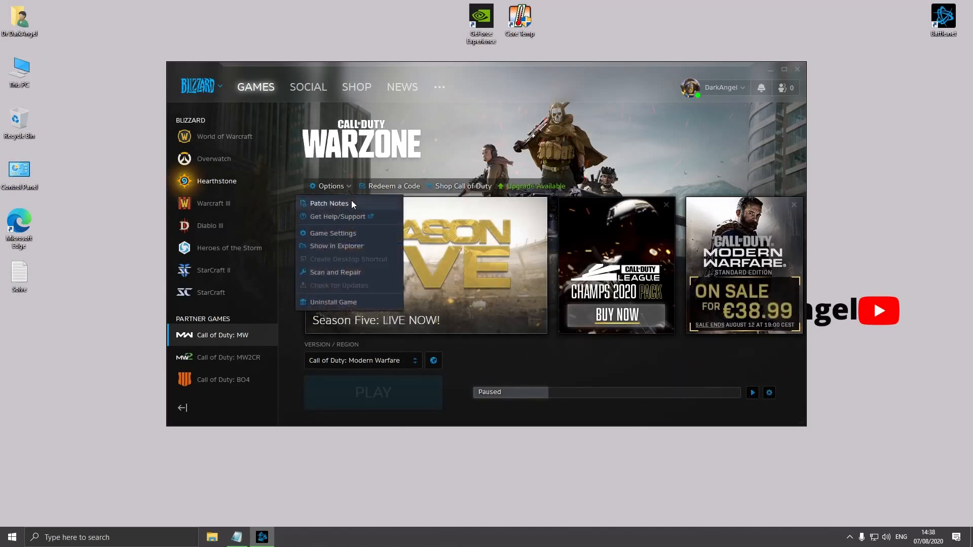
click(334, 272)
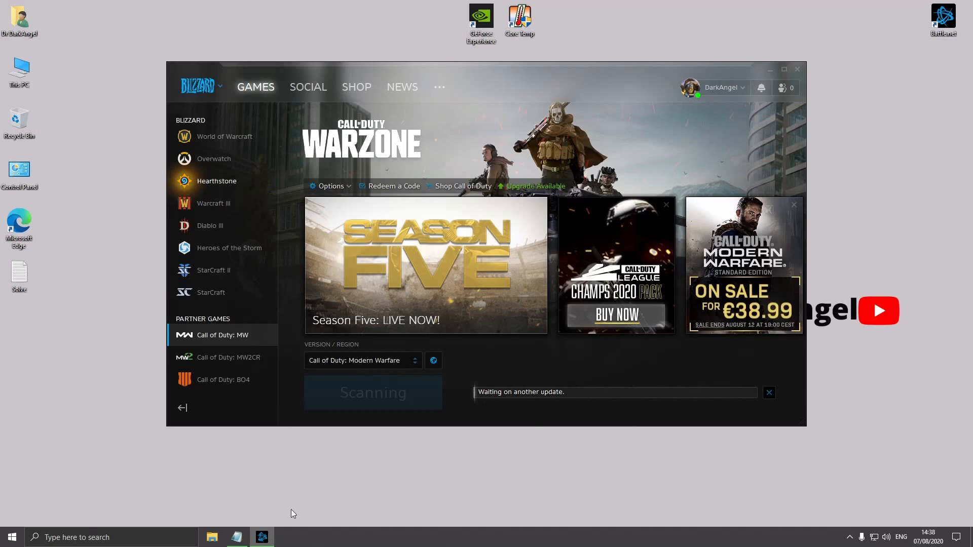
mouse_move(532, 413)
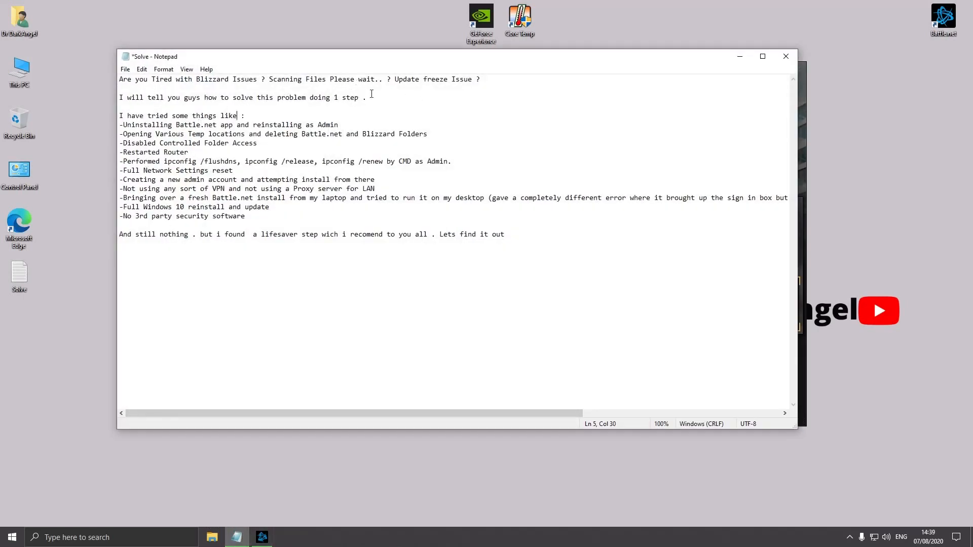
mouse_move(591, 171)
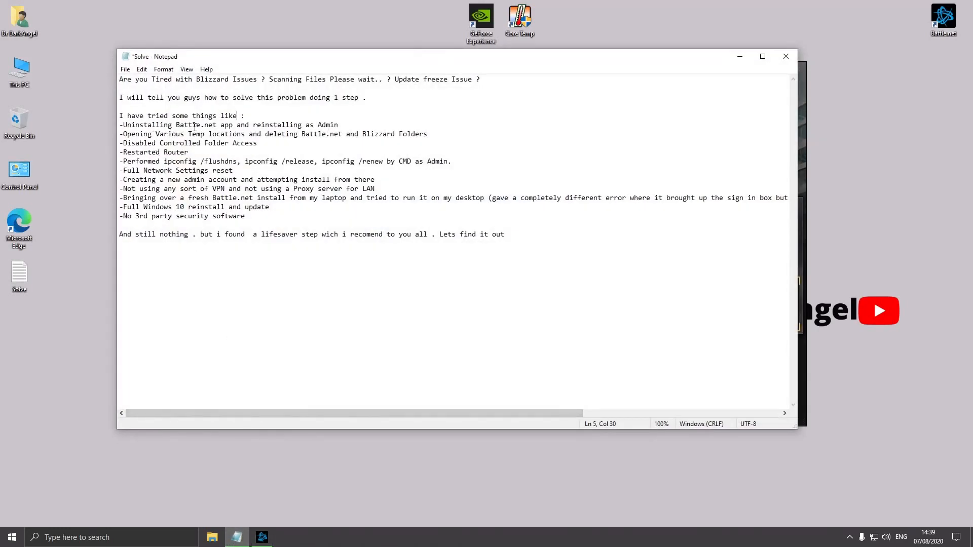
mouse_move(282, 173)
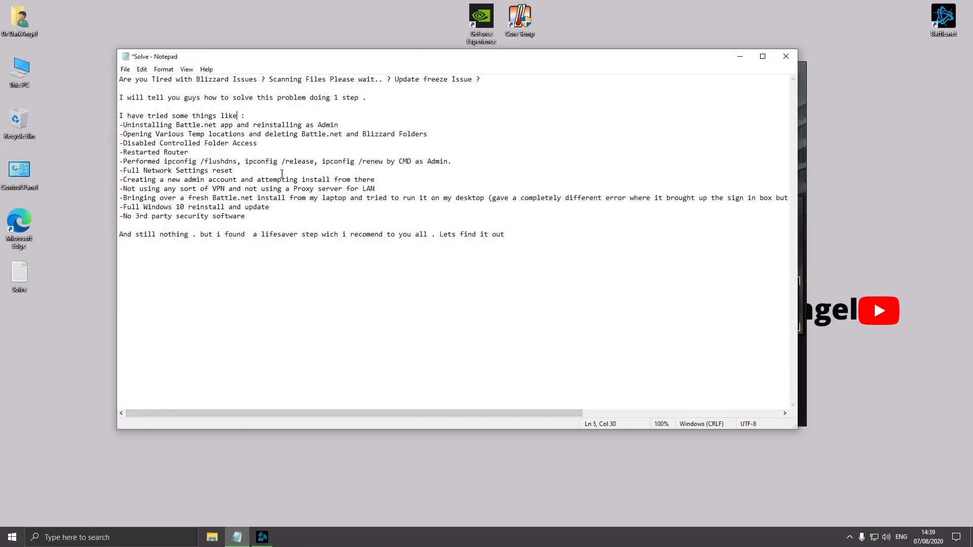
mouse_move(554, 256)
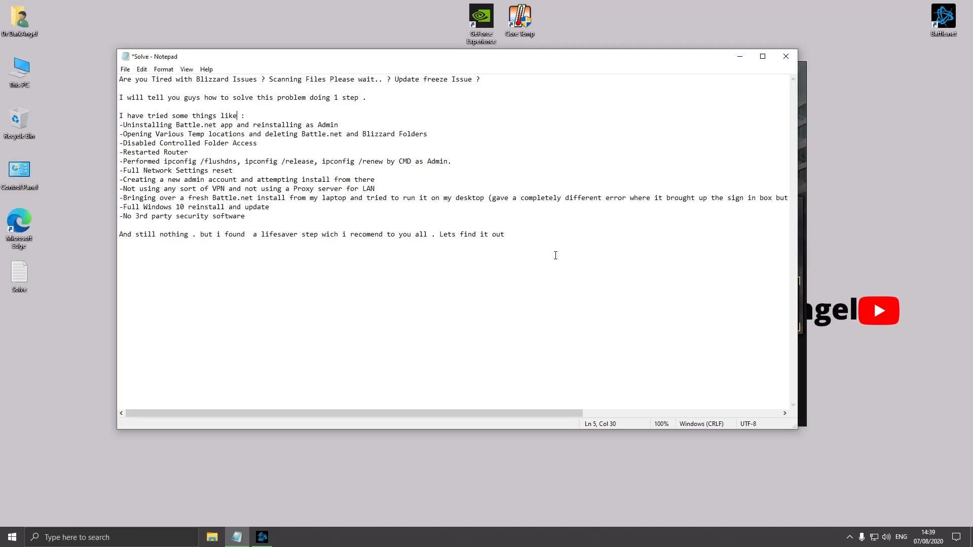
mouse_move(269, 150)
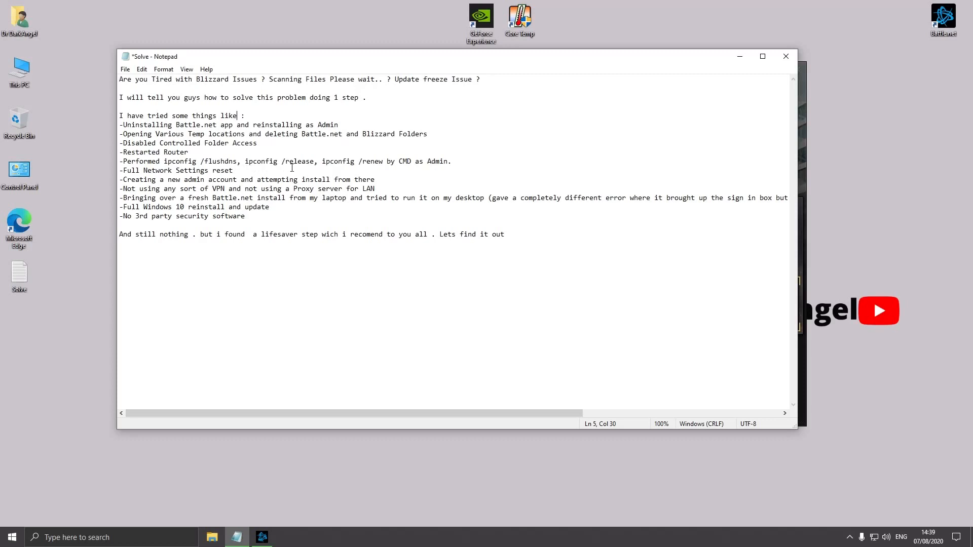
mouse_move(198, 189)
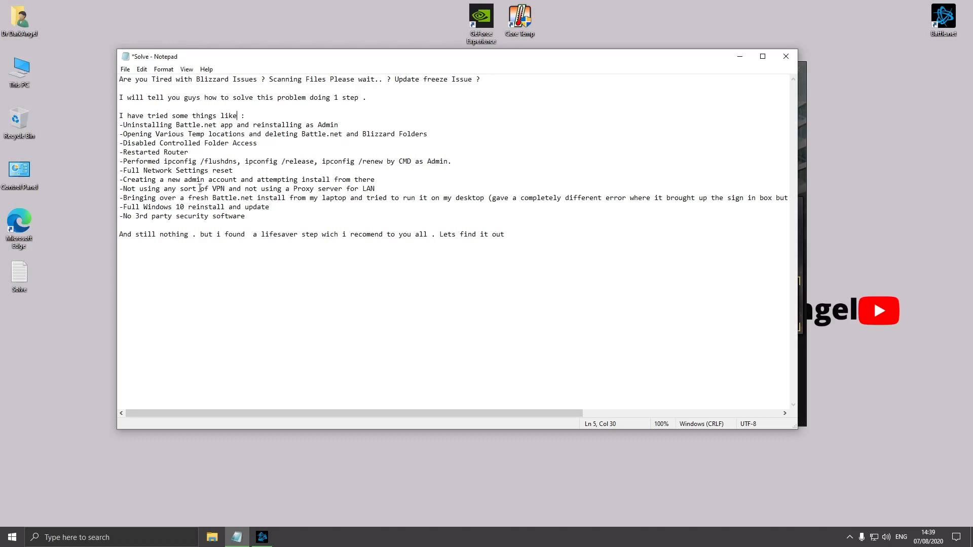
Step: Review the Solve notes listing the failed fixes, then close Notepad to get the save prompt
drag(192, 180, 249, 179)
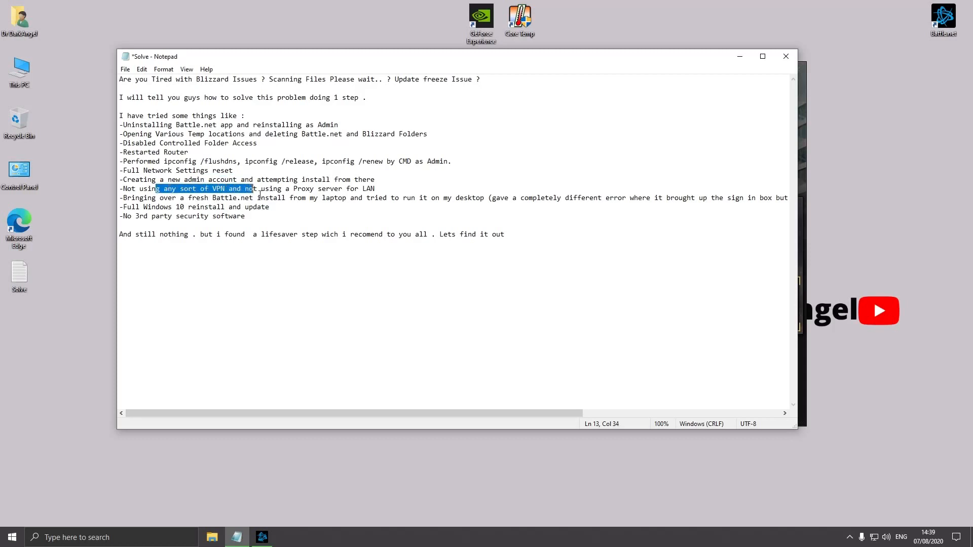
click(161, 198)
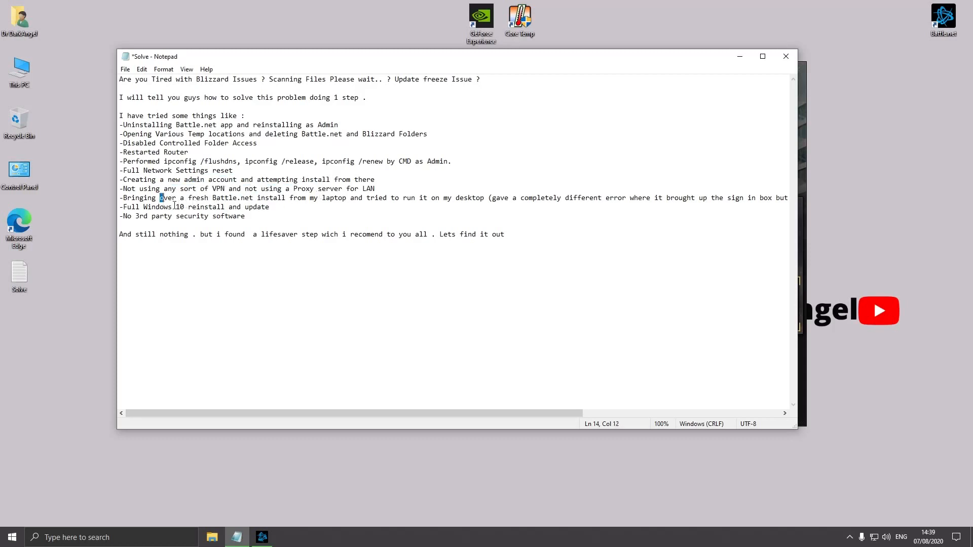
drag(159, 197, 304, 198)
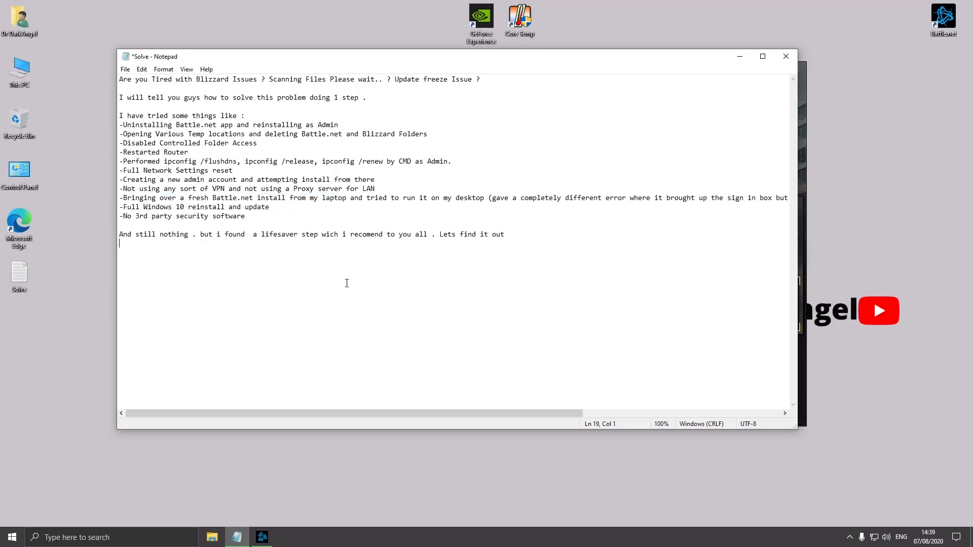
mouse_move(304, 275)
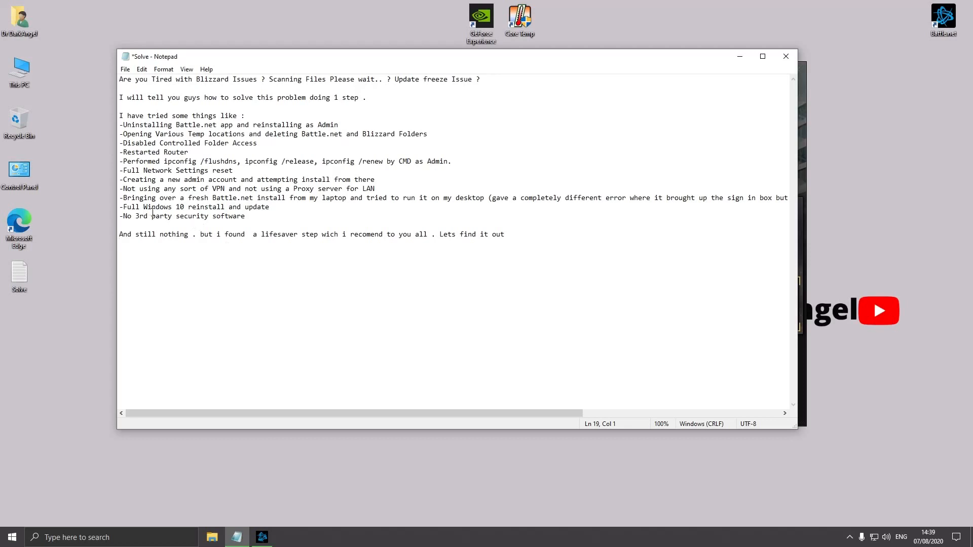
click(119, 243)
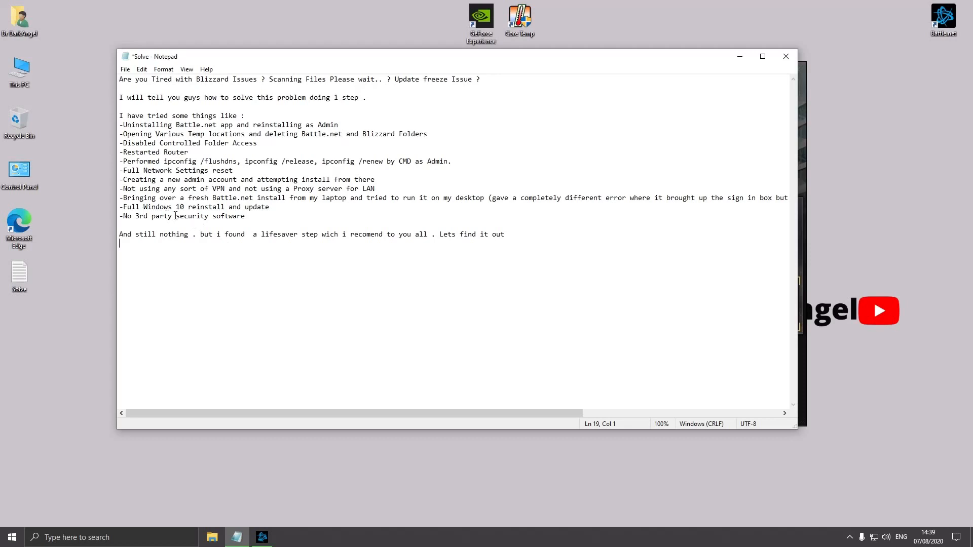
mouse_move(267, 222)
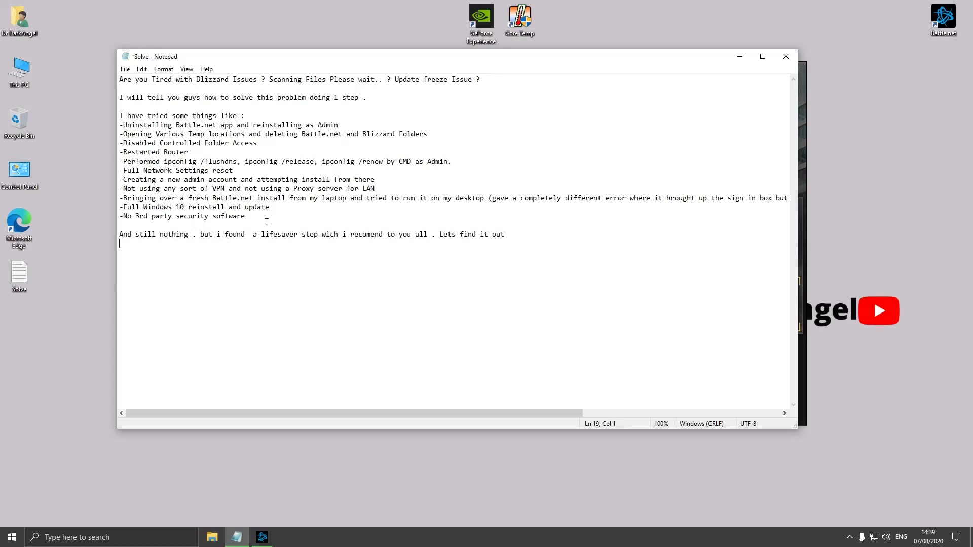
mouse_move(199, 226)
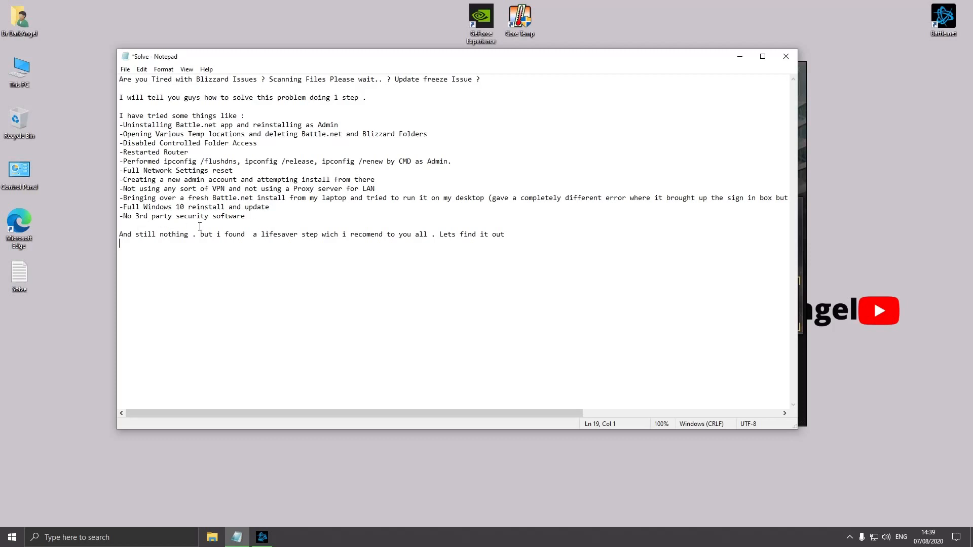
mouse_move(247, 324)
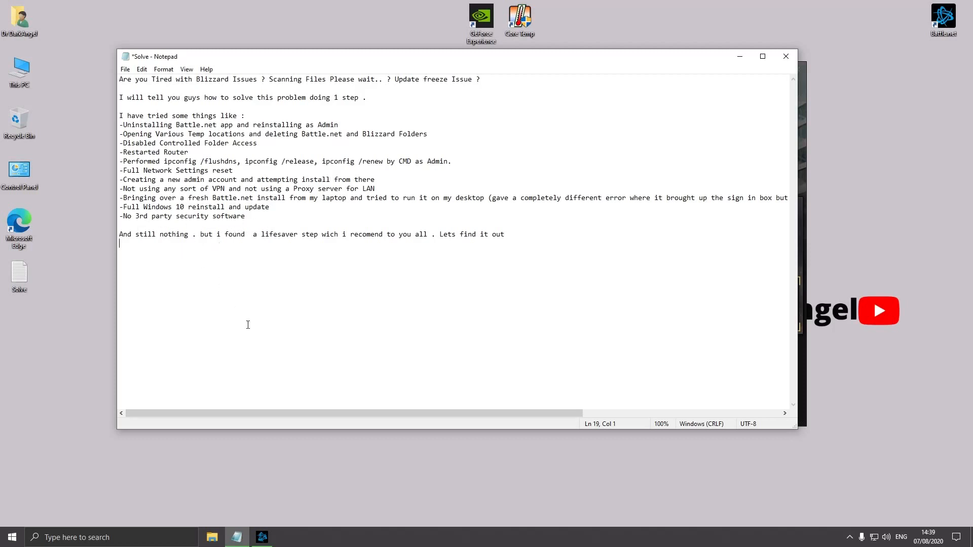
mouse_move(281, 348)
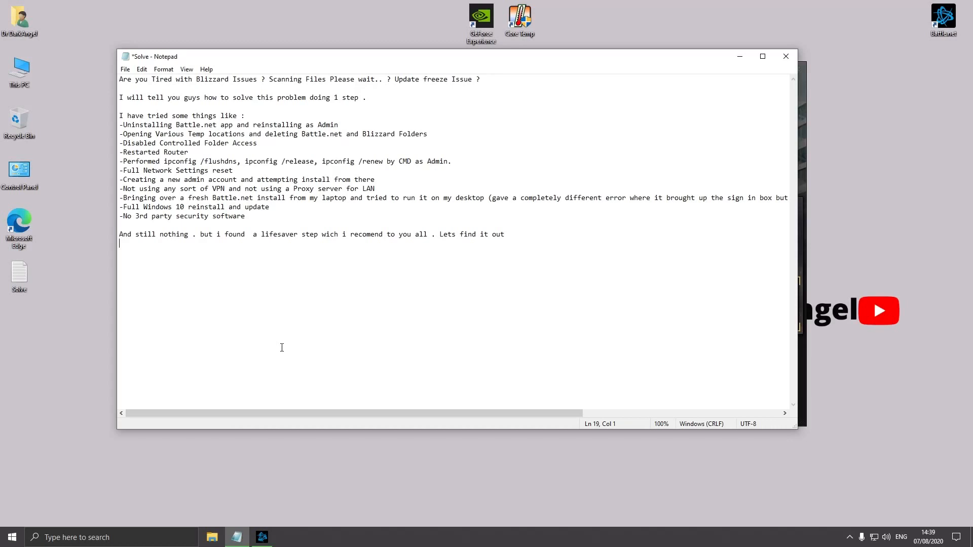
mouse_move(351, 320)
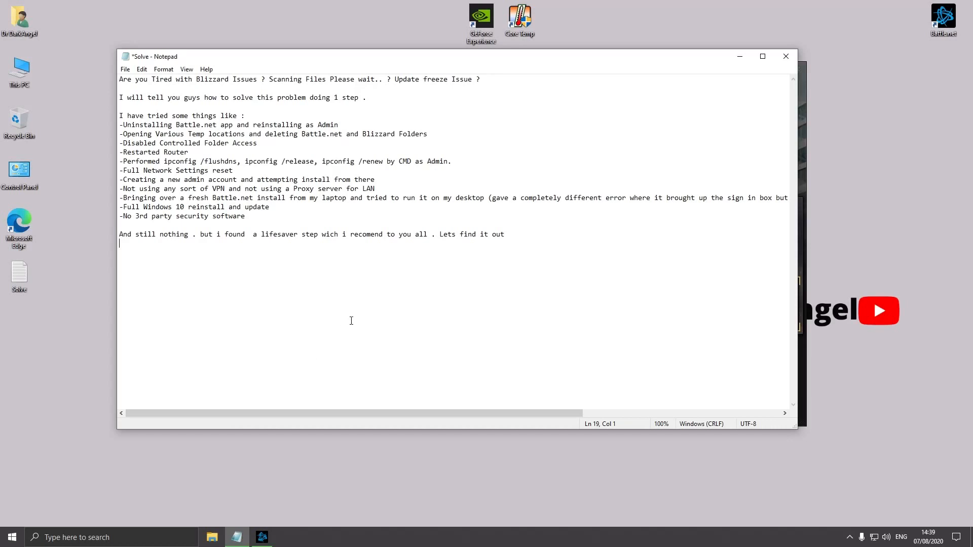
mouse_move(769, 82)
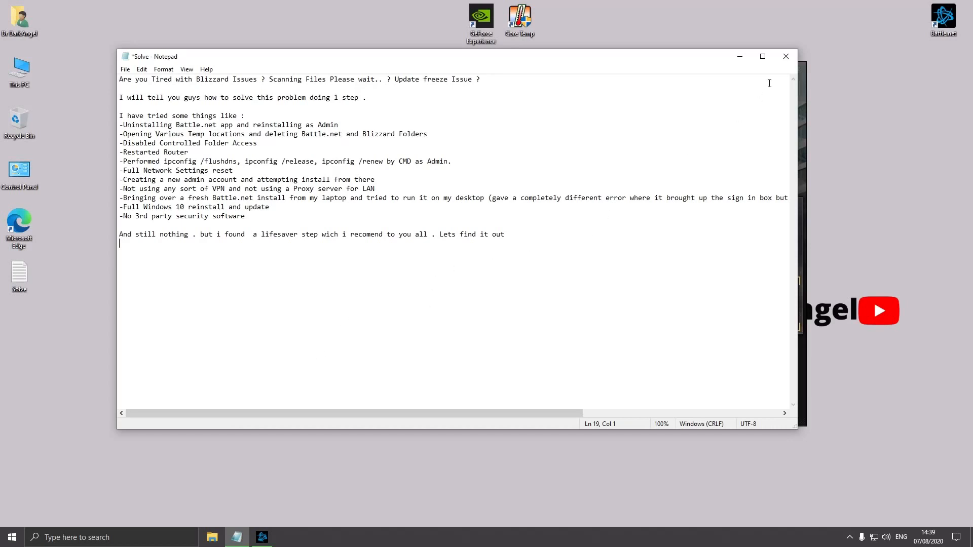
click(786, 56)
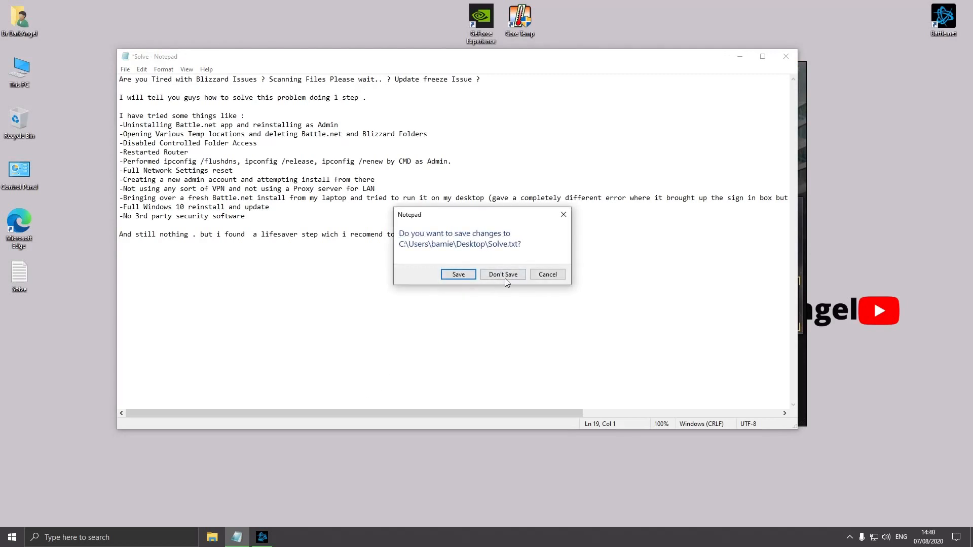
Step: Discard the note changes and start renaming the Call Of Duty Modern Warfare folder
click(501, 275)
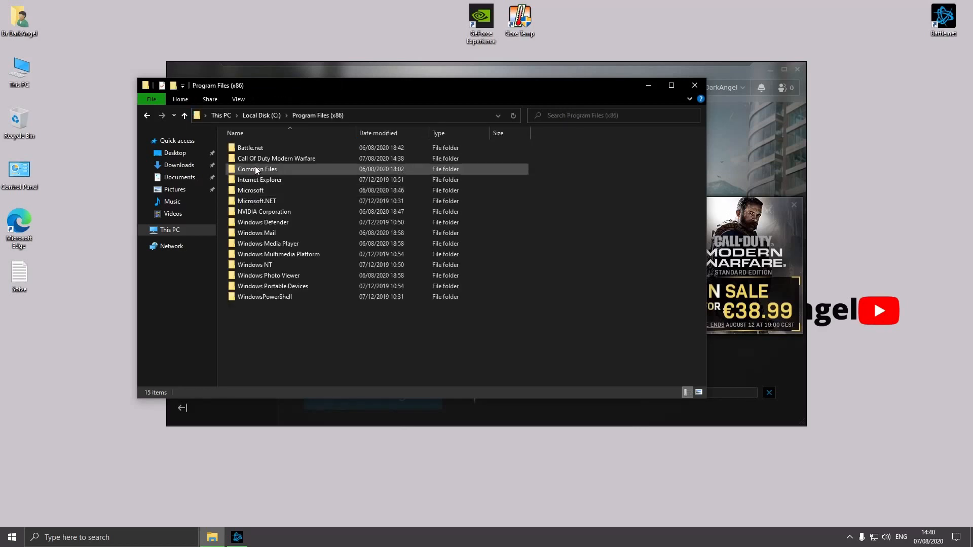
double_click(276, 158)
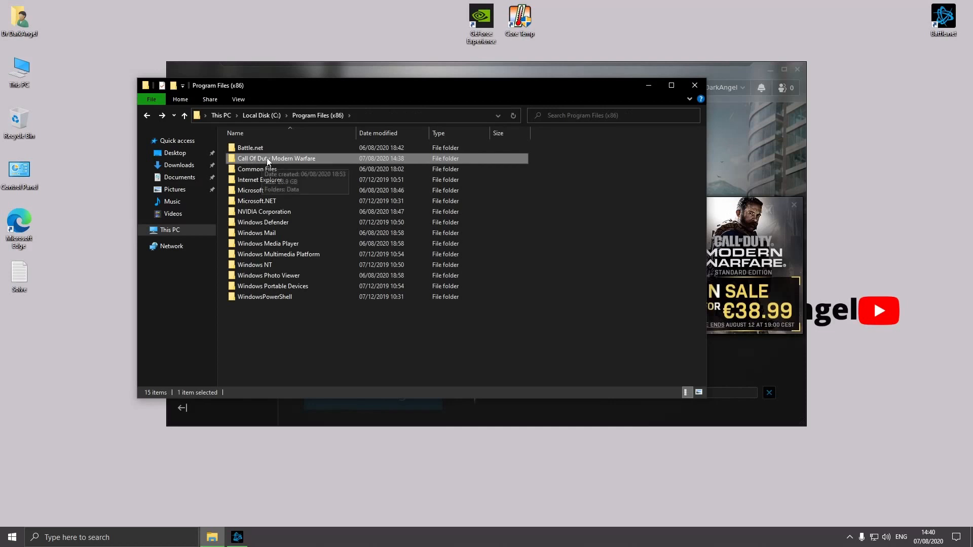
right_click(275, 159)
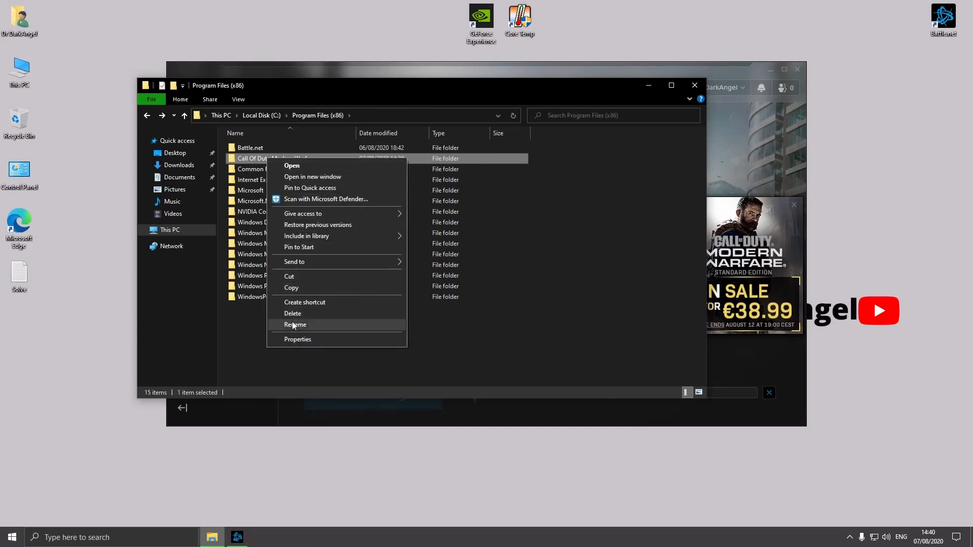
click(295, 324)
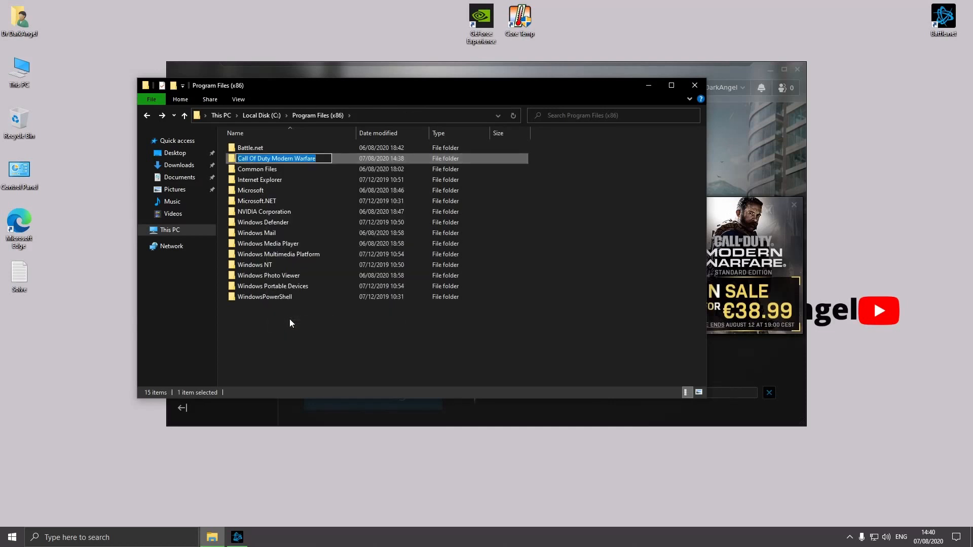
Step: Rename the game folder to 'Subscribe to my channel Drdarkangel'
text(Subscribe to my channel)
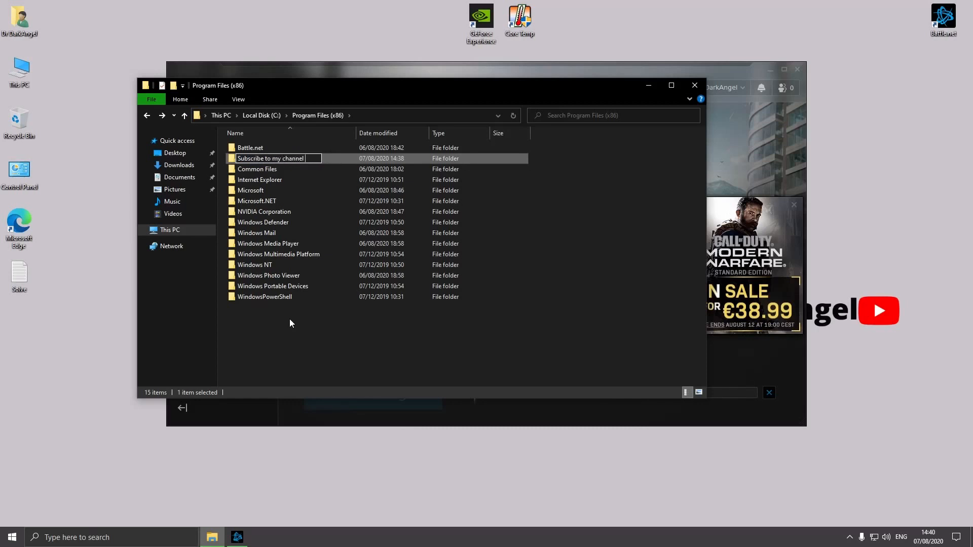
text(Drdarkangel)
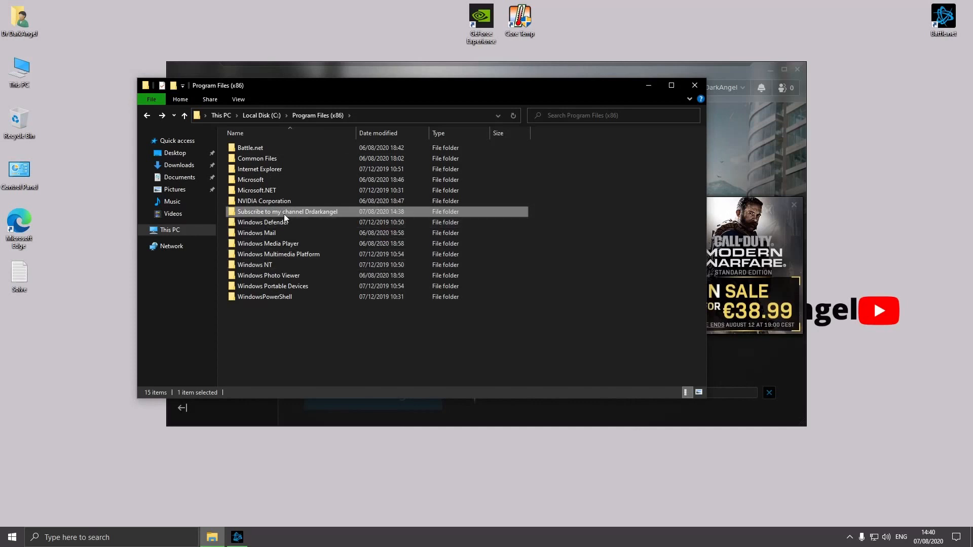
double_click(287, 212)
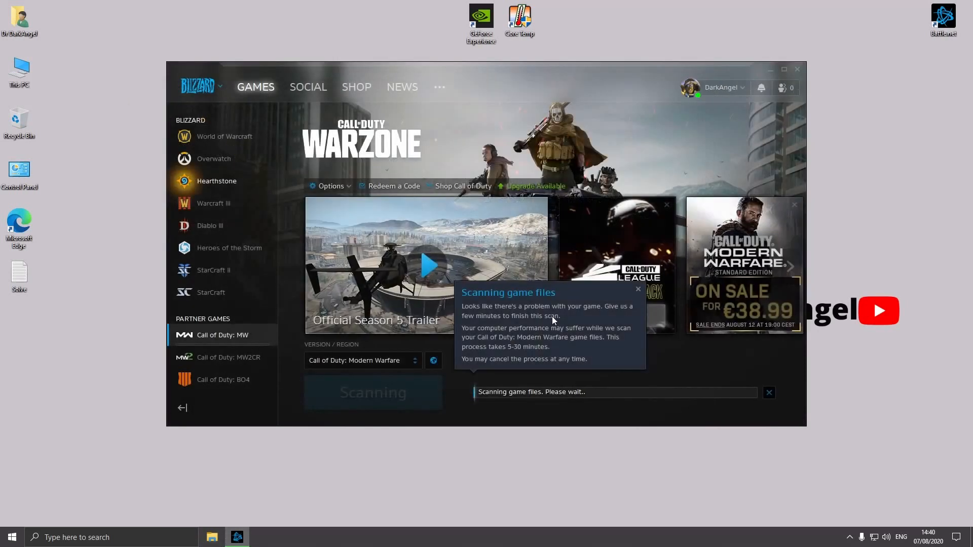
Step: Reach the Game Install/Update settings and choose to change the default install directory
click(637, 289)
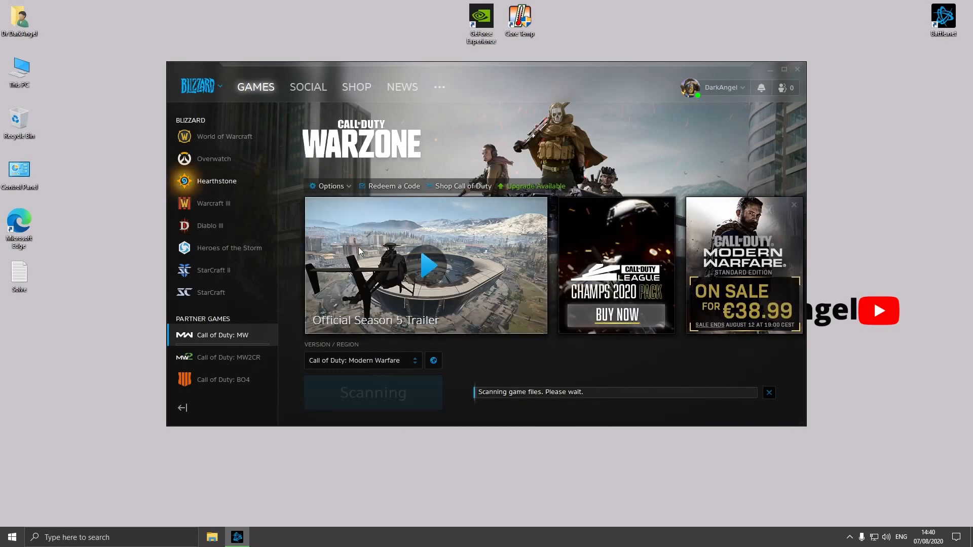
click(329, 187)
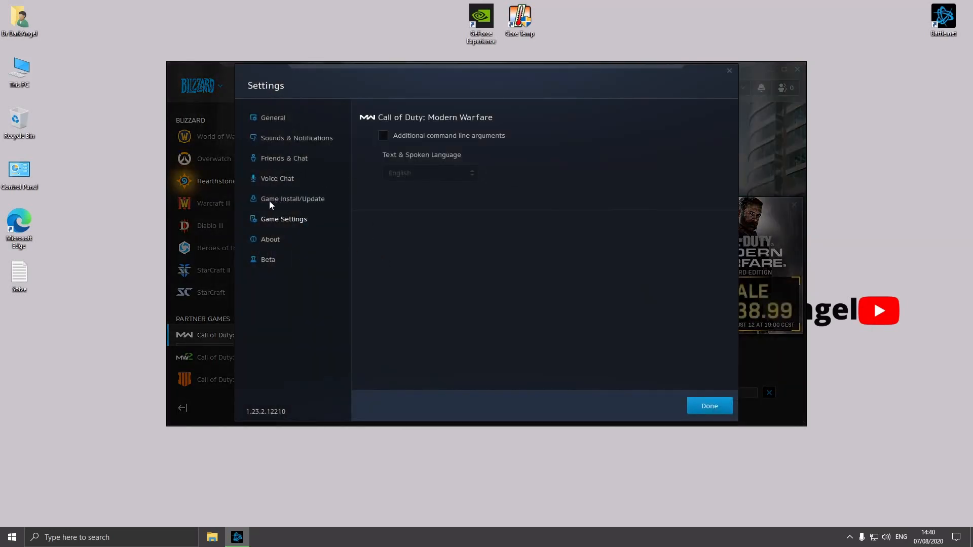
click(293, 198)
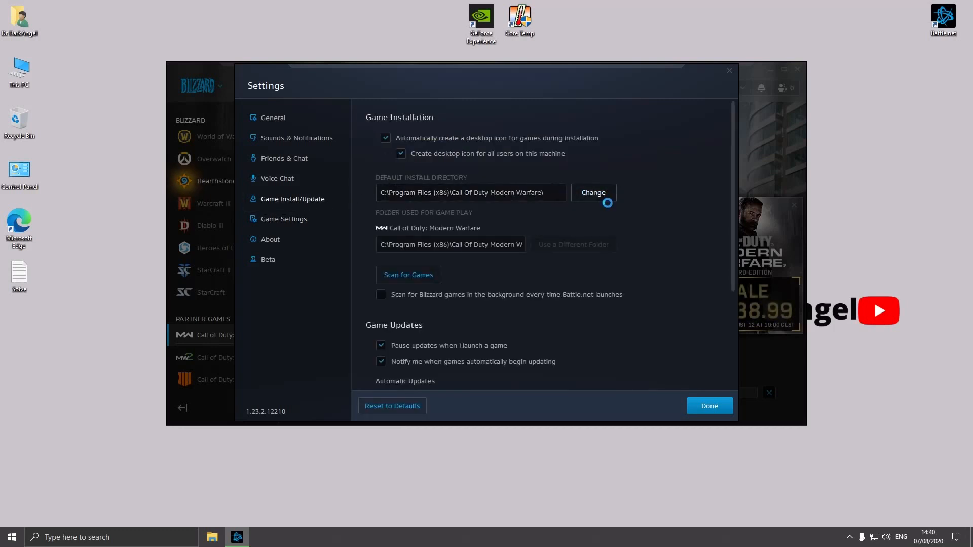
click(590, 193)
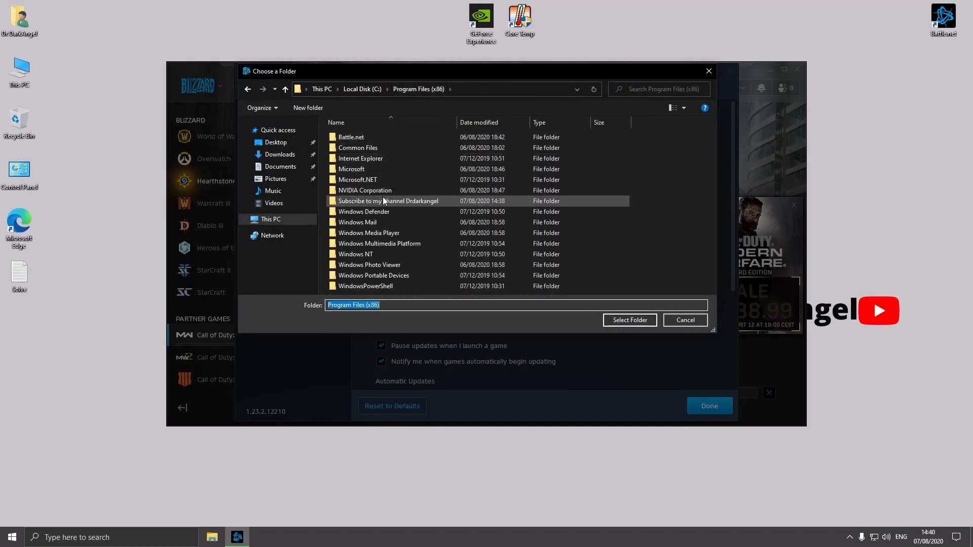
Step: Point the default install directory to the renamed Subscribe to my channel Drdarkangel folder and save
click(388, 200)
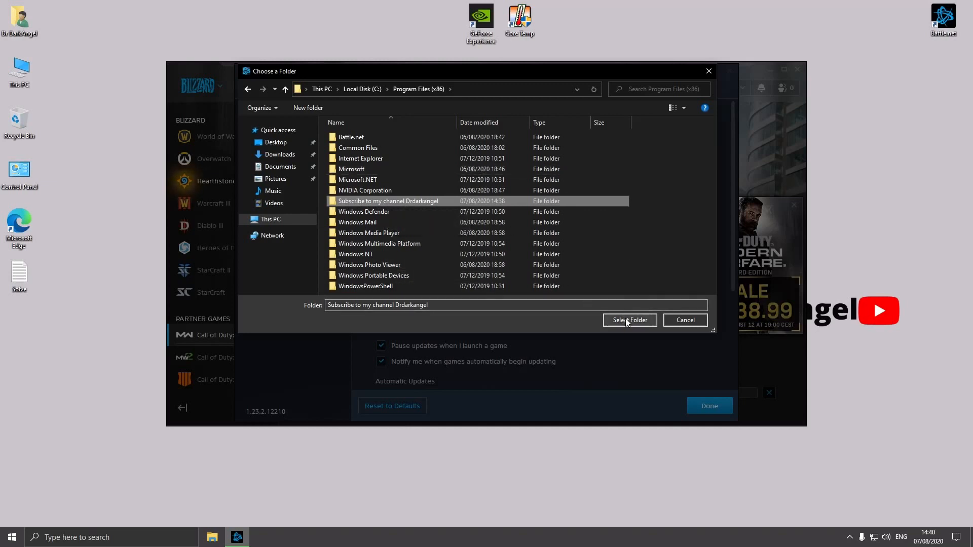
click(628, 319)
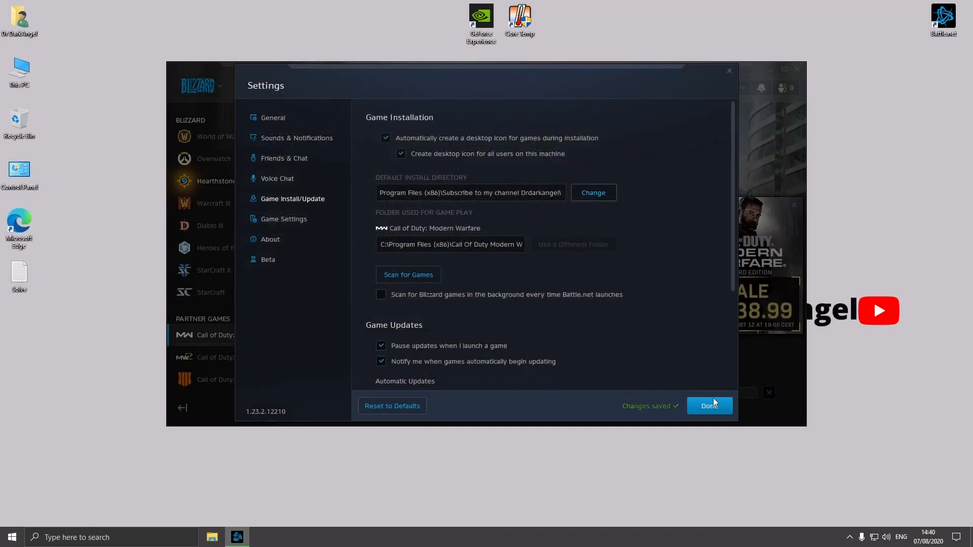
click(708, 406)
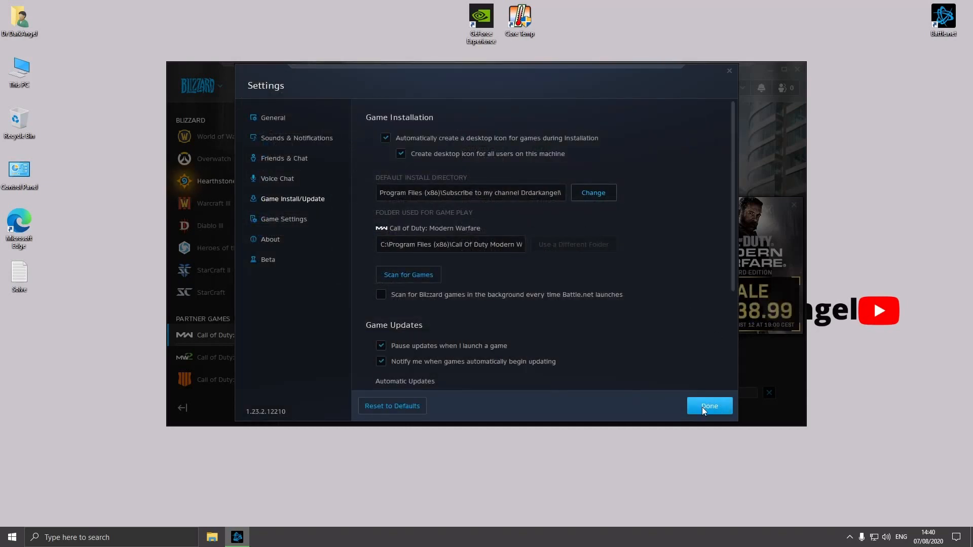
Step: Return to the game, resume the paused update and start the 119 GB Modern Warfare installation
click(708, 405)
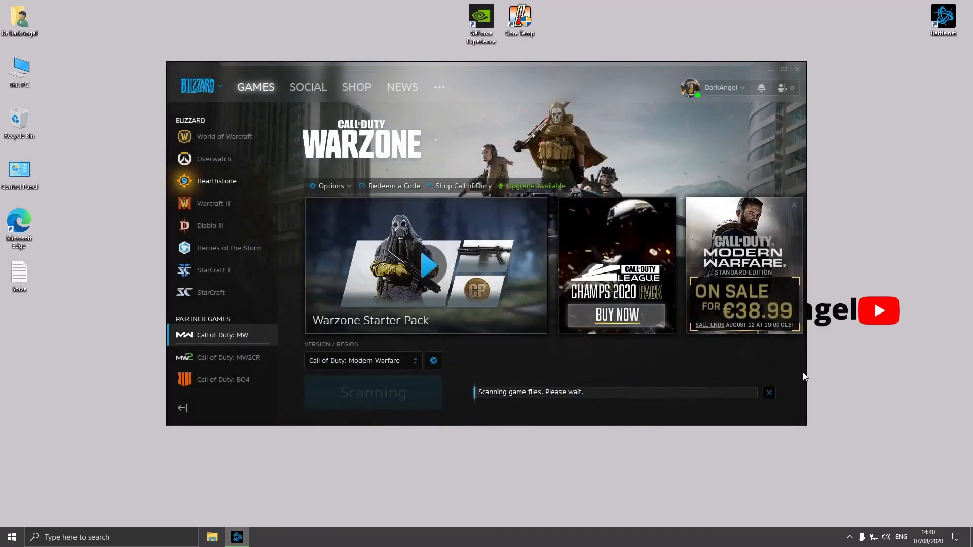
click(770, 393)
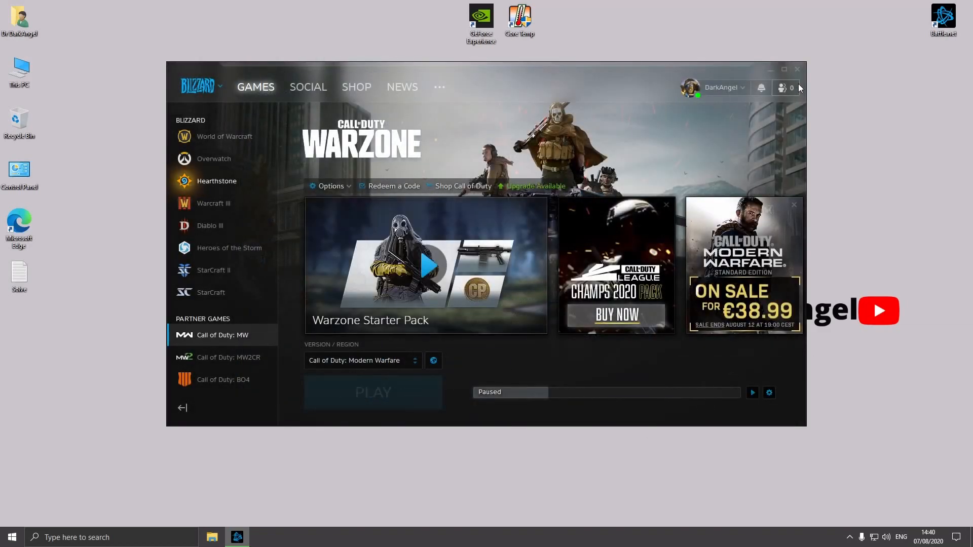
click(769, 69)
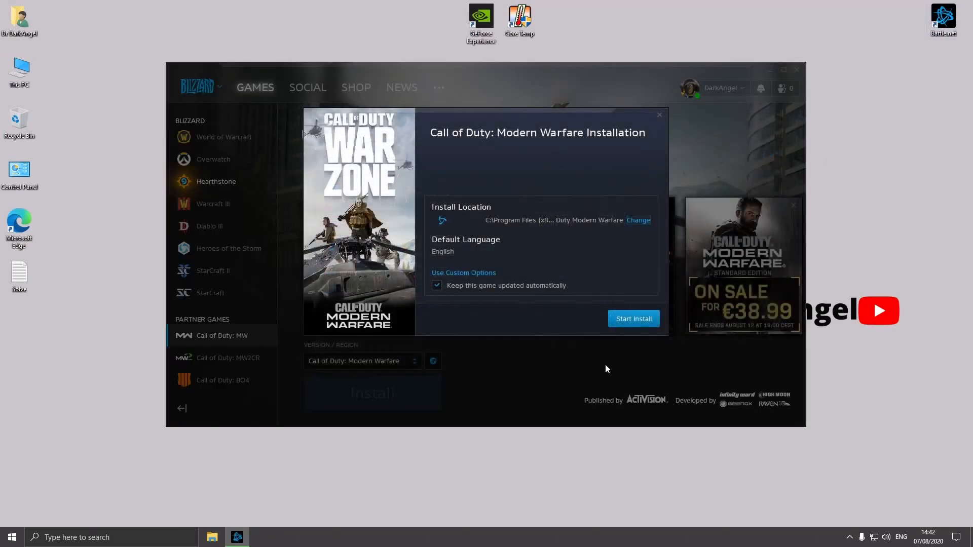
mouse_move(605, 351)
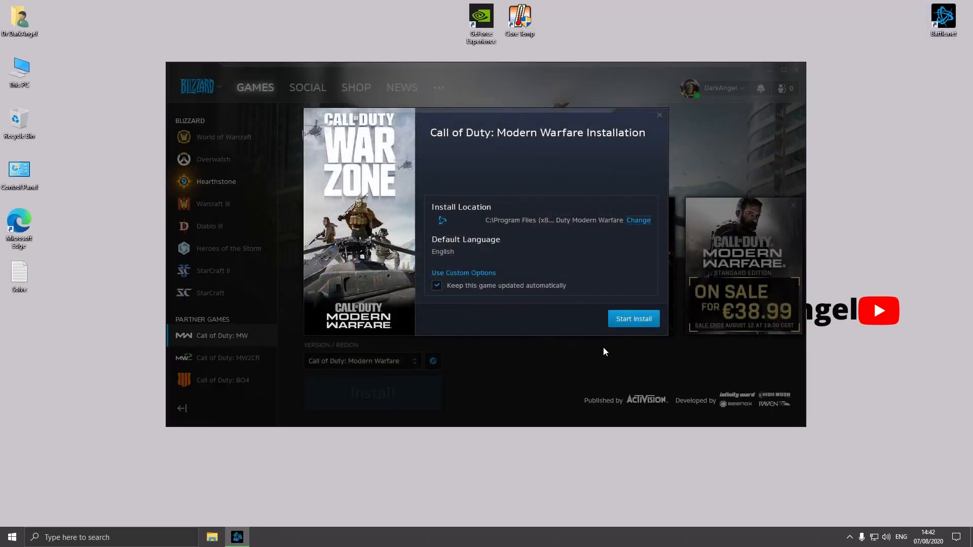
mouse_move(450, 226)
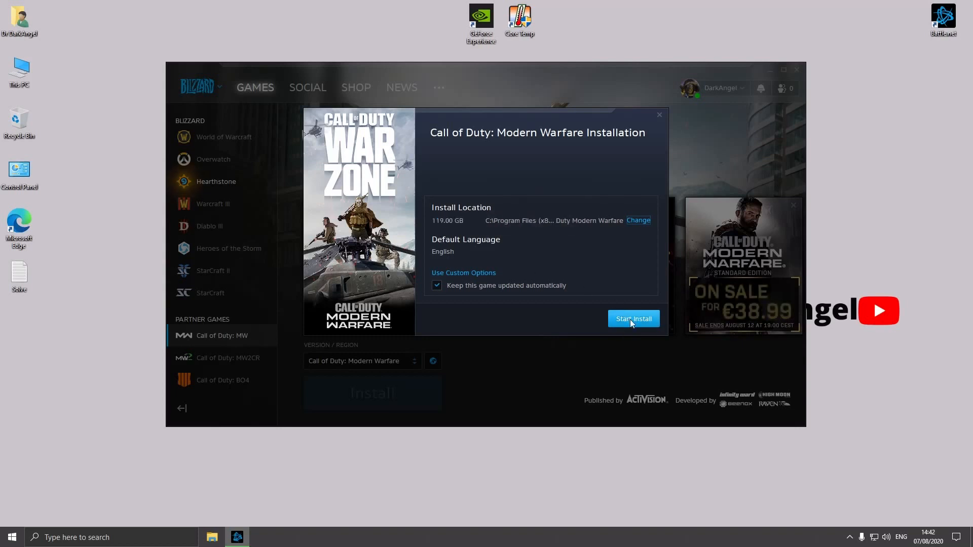
click(632, 318)
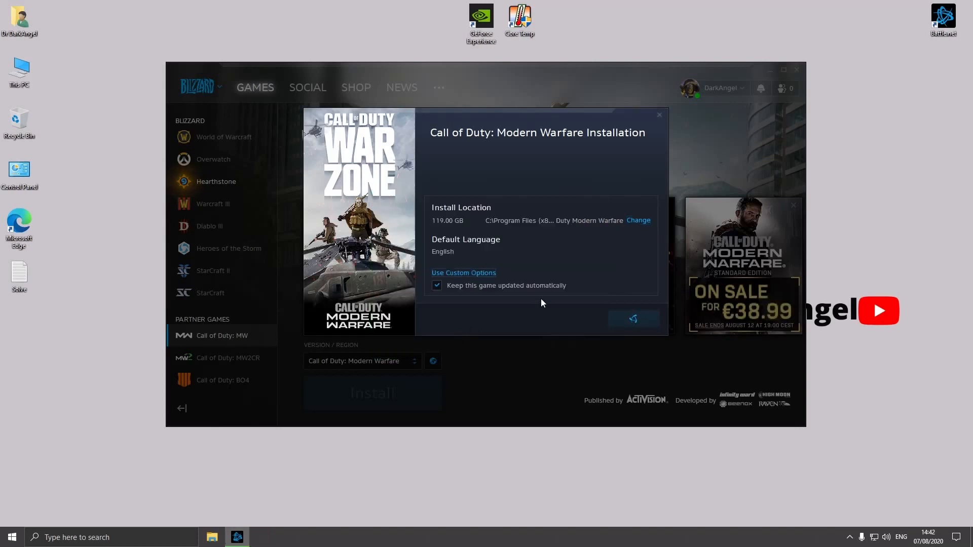
click(632, 318)
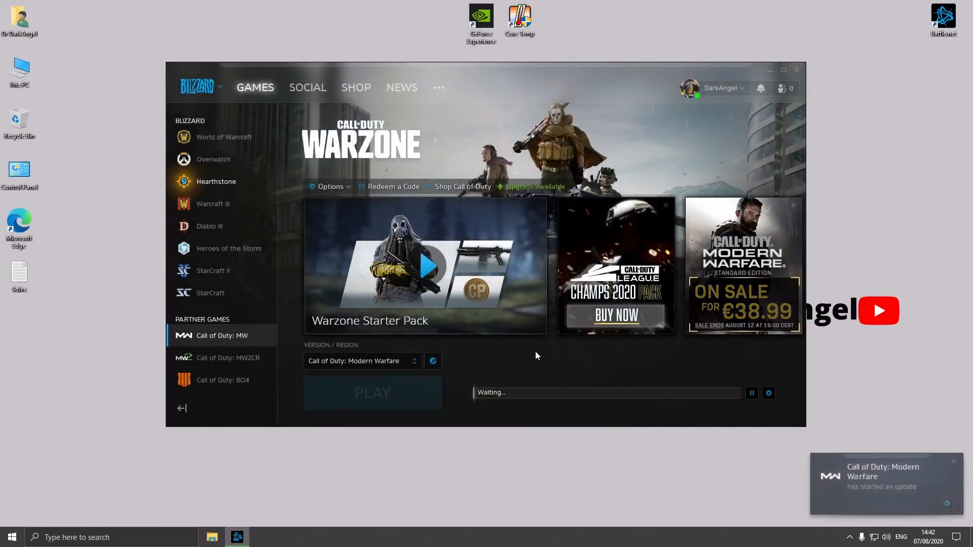